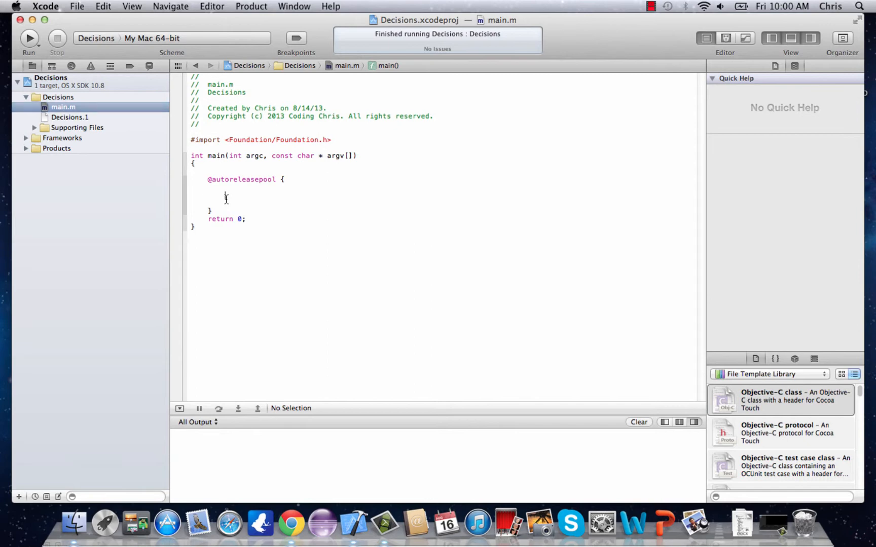
Step: Declare int x=10; in main and start an if (x>9){ block
type("int")
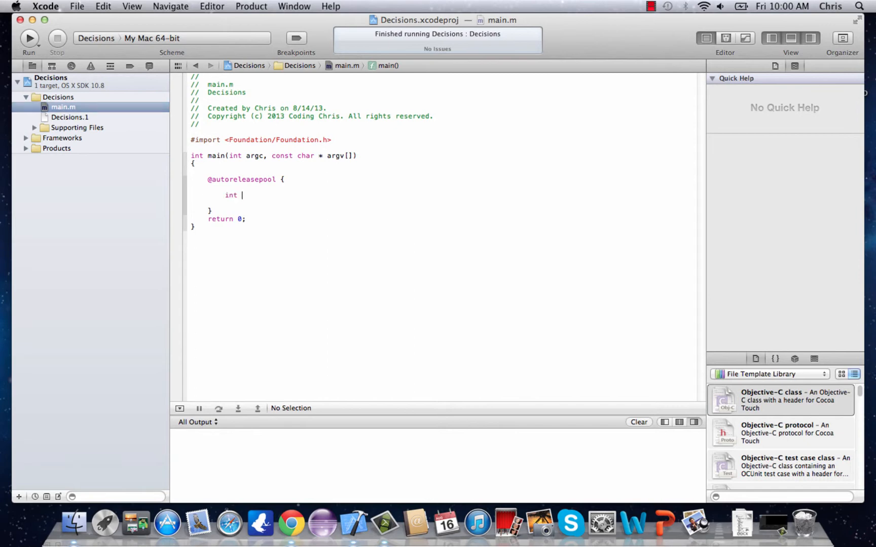
type("x=")
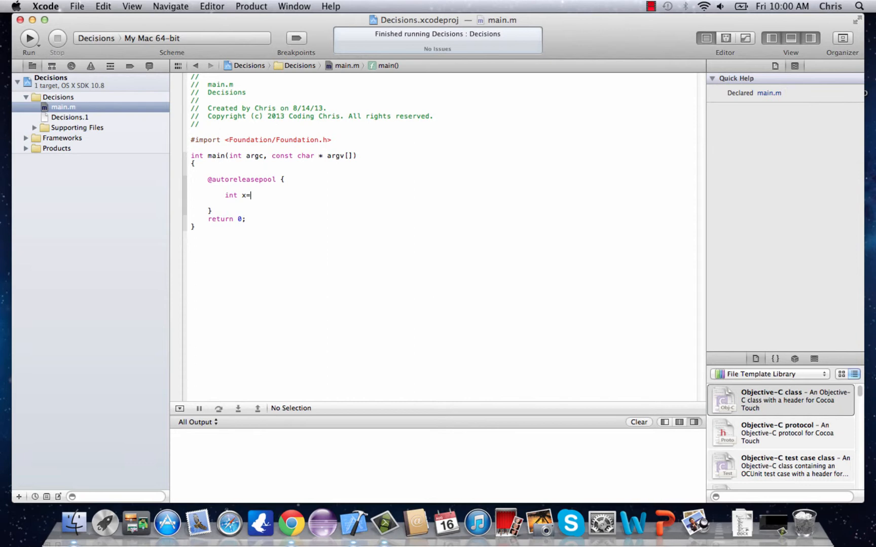
type("10;")
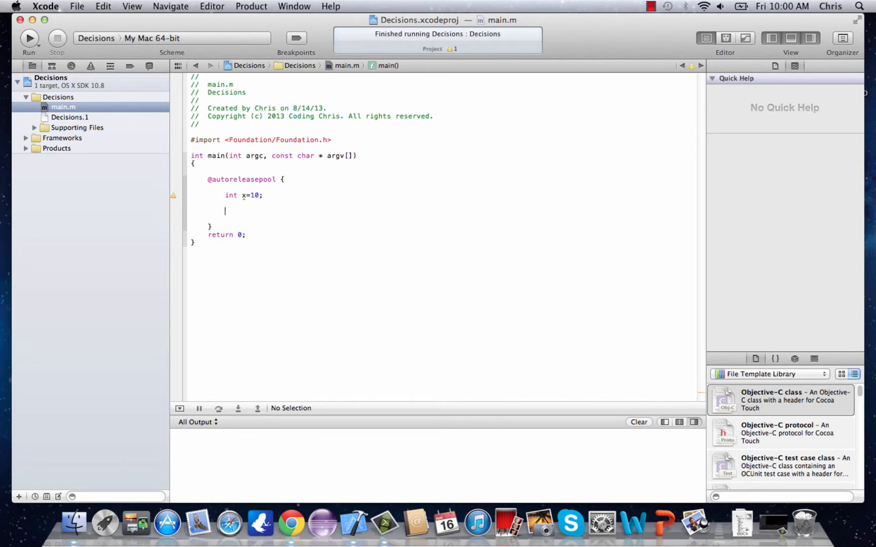
type("if")
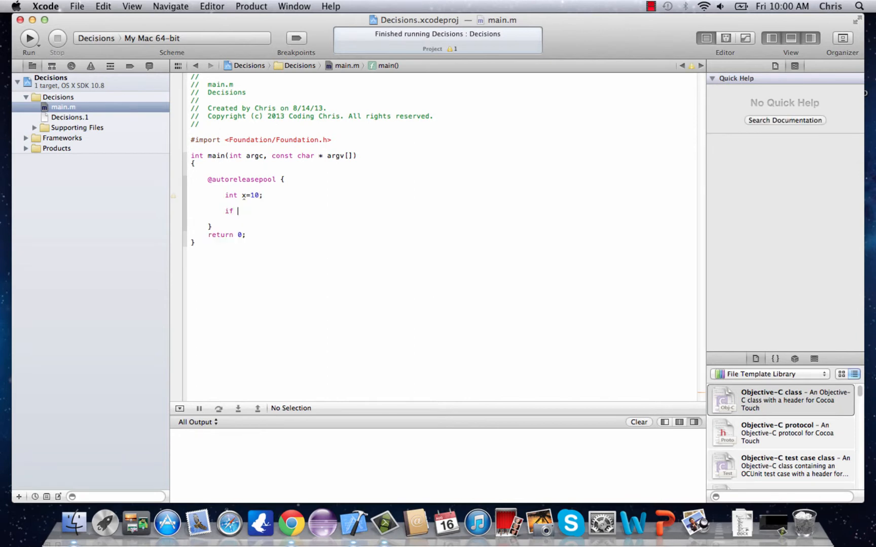
type("(")
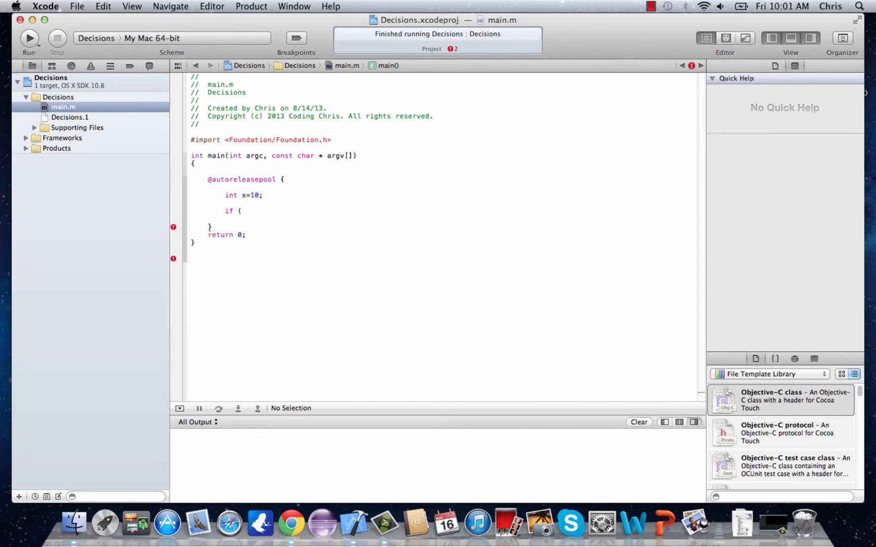
left_click(241, 211)
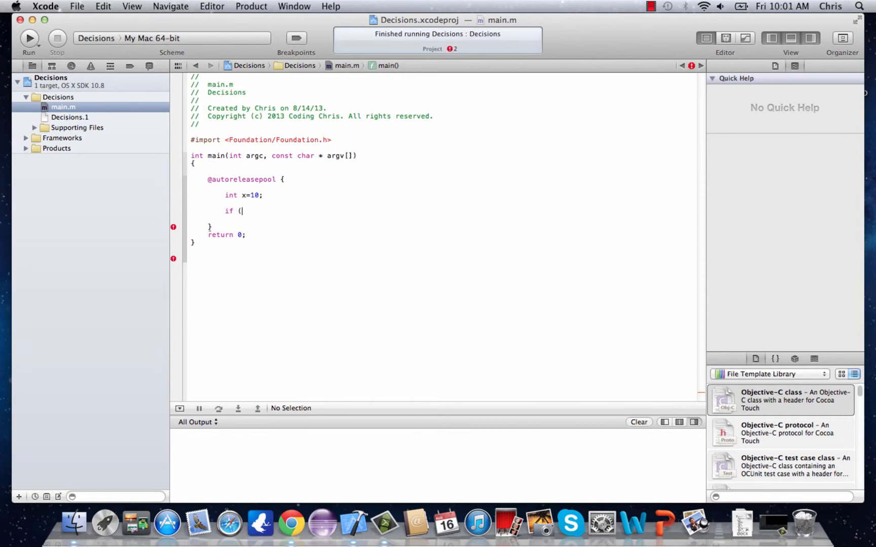
type("x)")
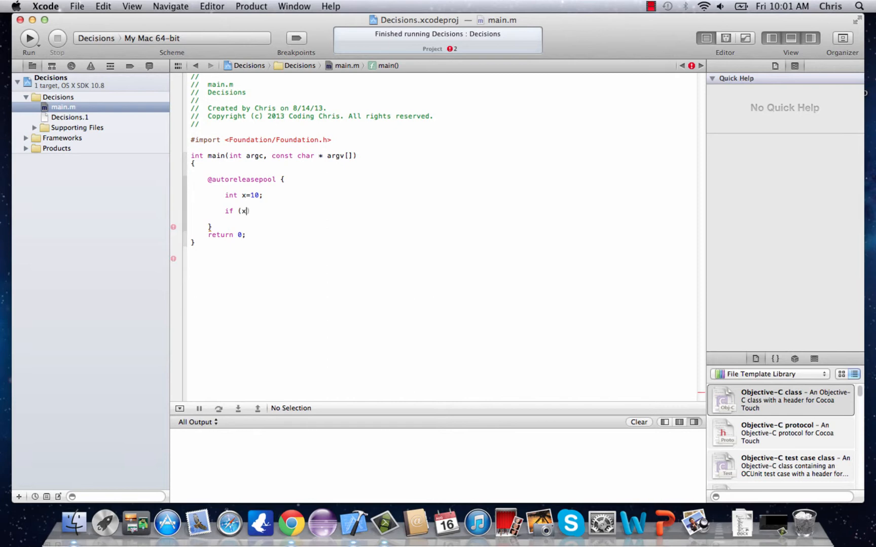
type(">")
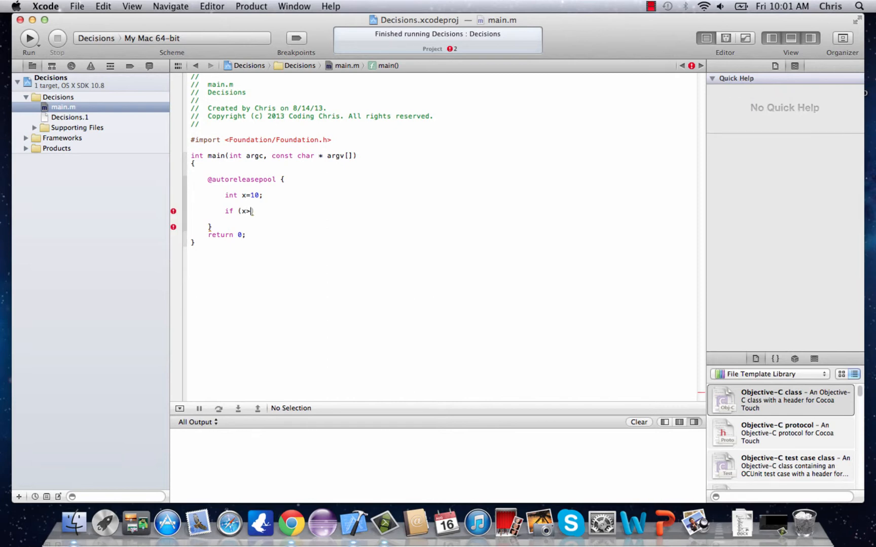
type("9){")
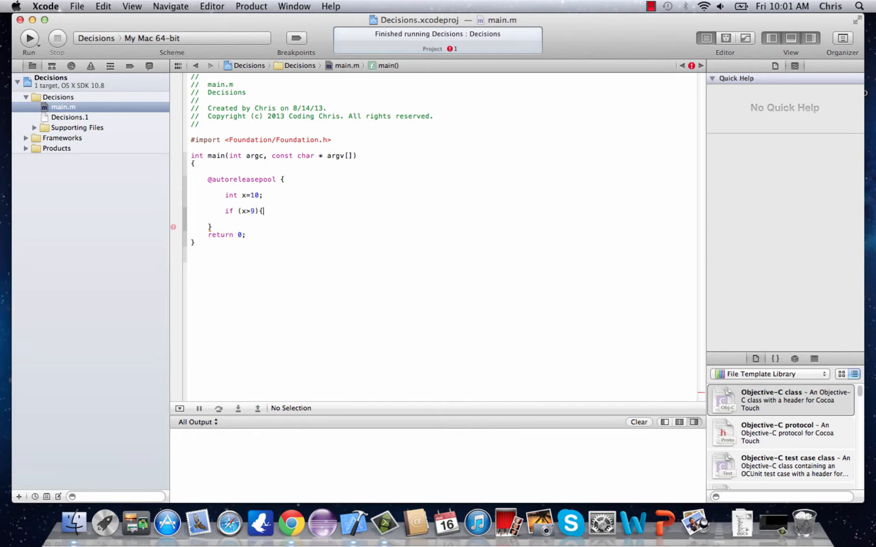
Step: Add NSLog(@"x is greater than 9"); inside the if block
type("NSLog(@\")")
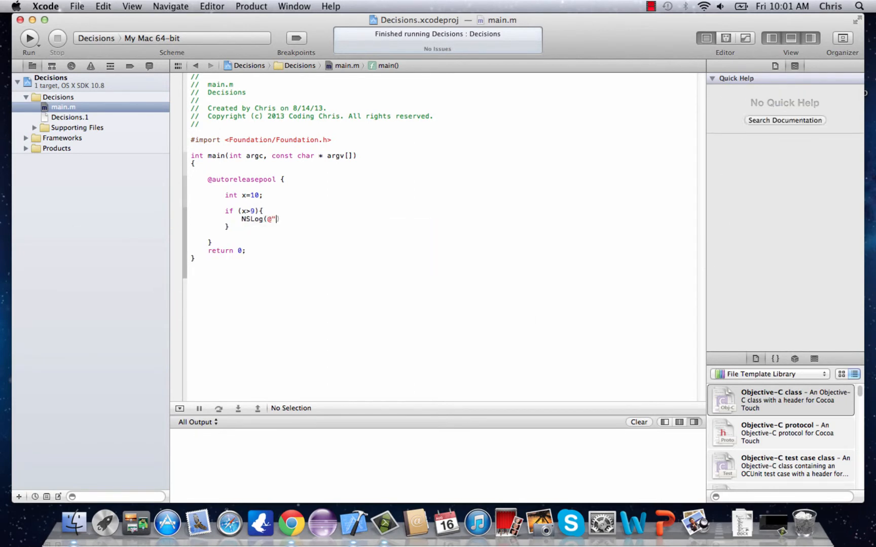
type("x is great")
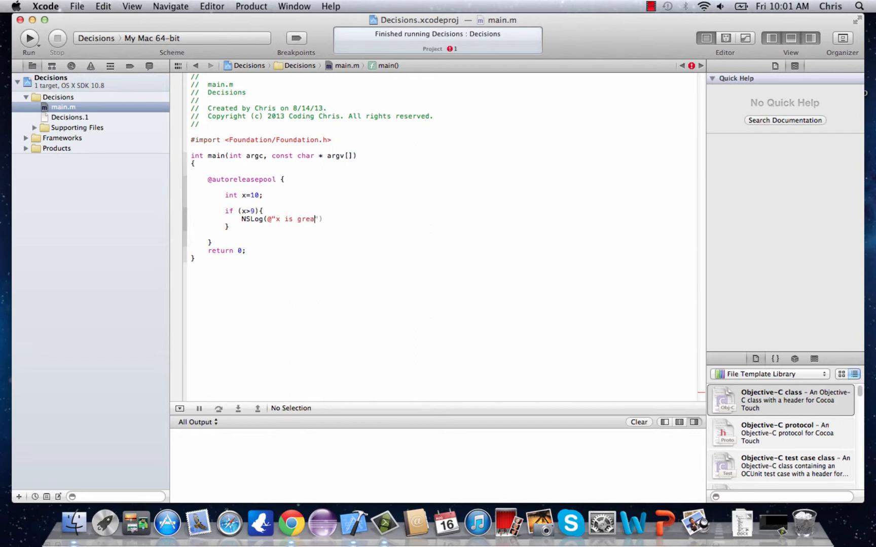
type("ter than 9\");")
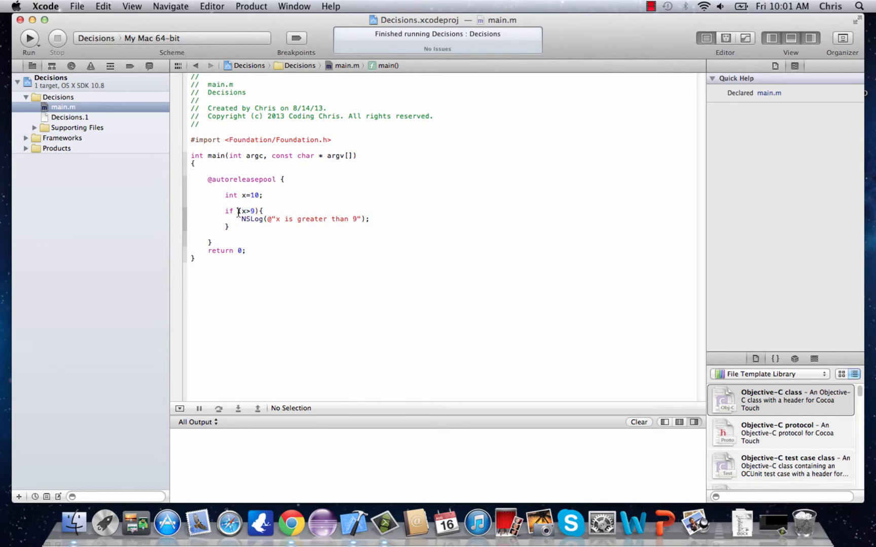
Step: Run to log "x is greater than 9", then set x to 8 and rerun so nothing prints
double_click(246, 211)
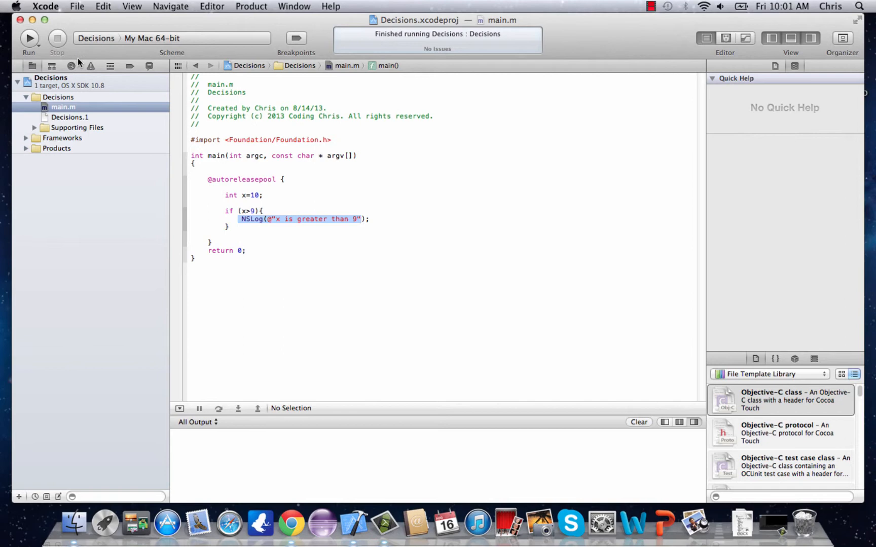
left_click(28, 38)
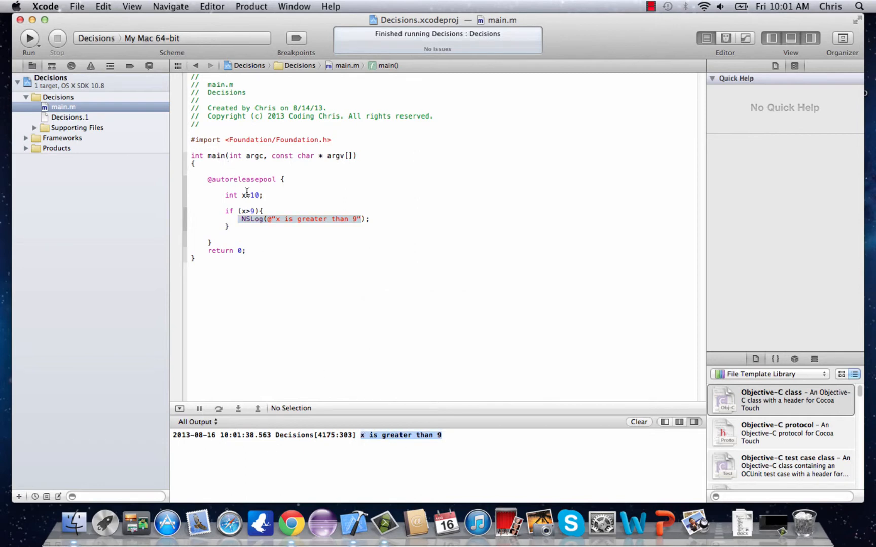
type("8")
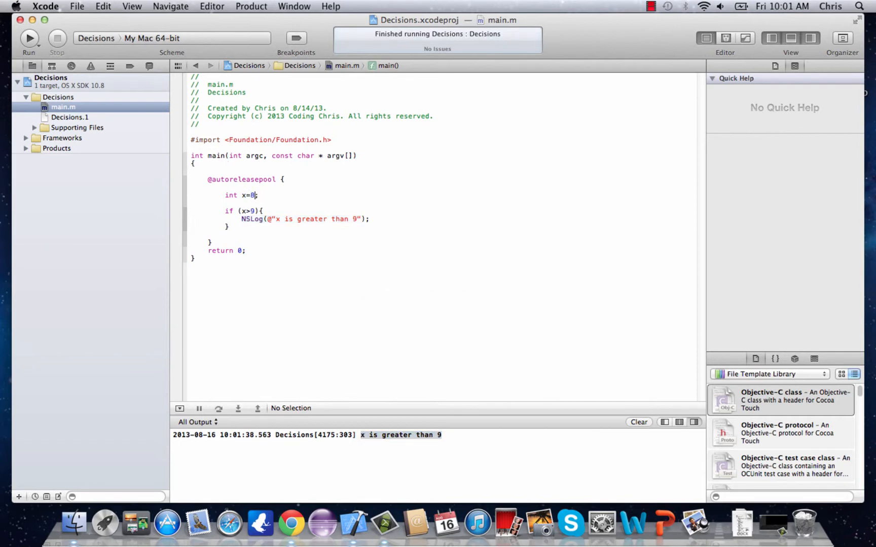
left_click(28, 40)
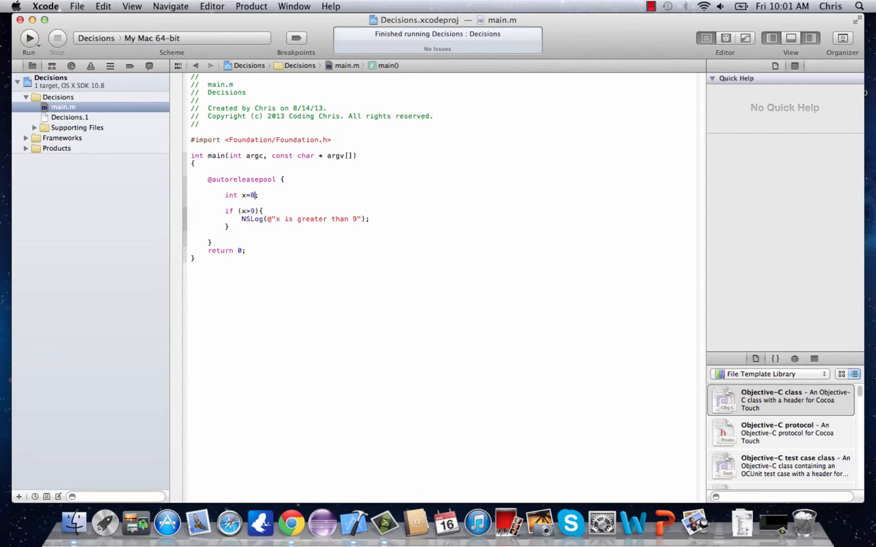
Step: Set x to 100, test x>200 with "x is greater than 200", and add an else logging "x is less than 200"
type("100")
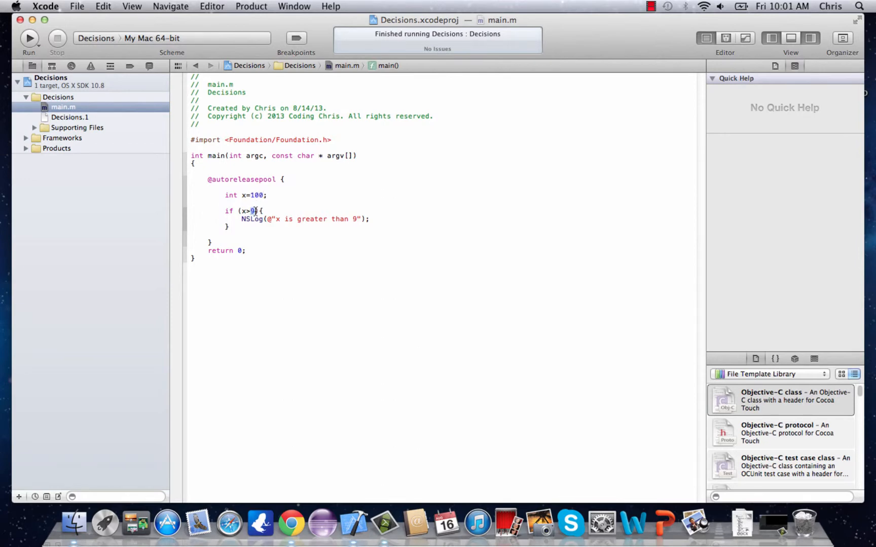
type("200")
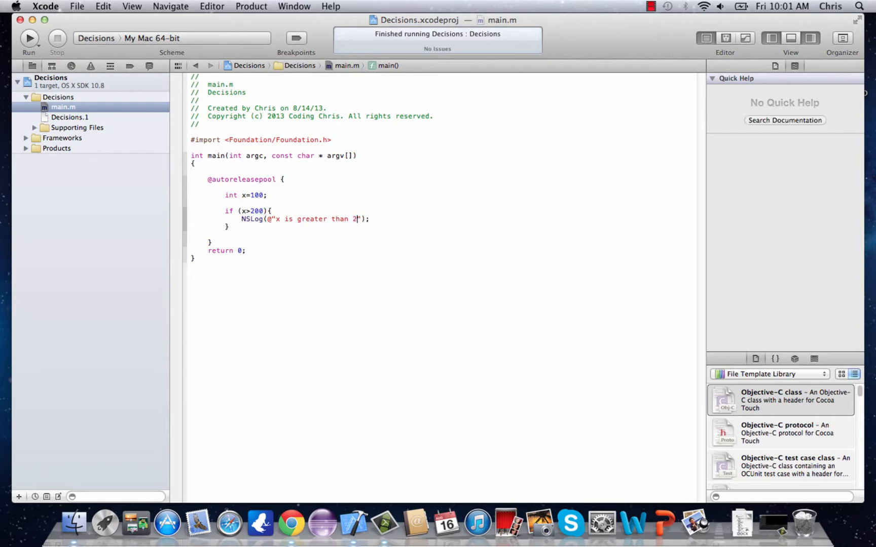
type("00")
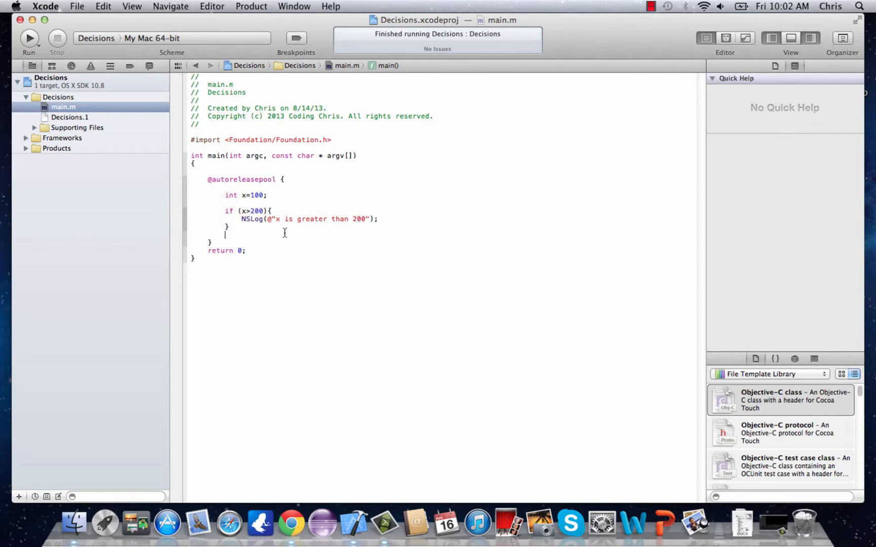
type("else")
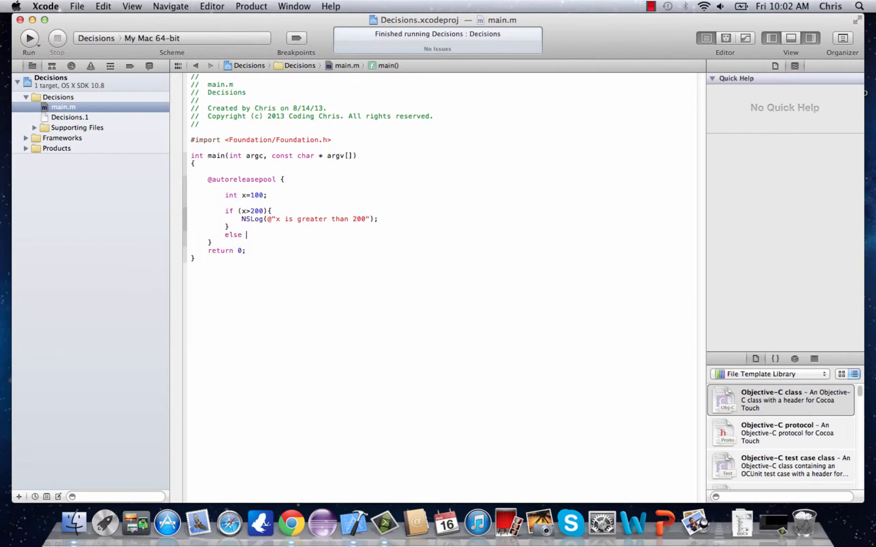
type("NSLog(@\"x is less than 200\");")
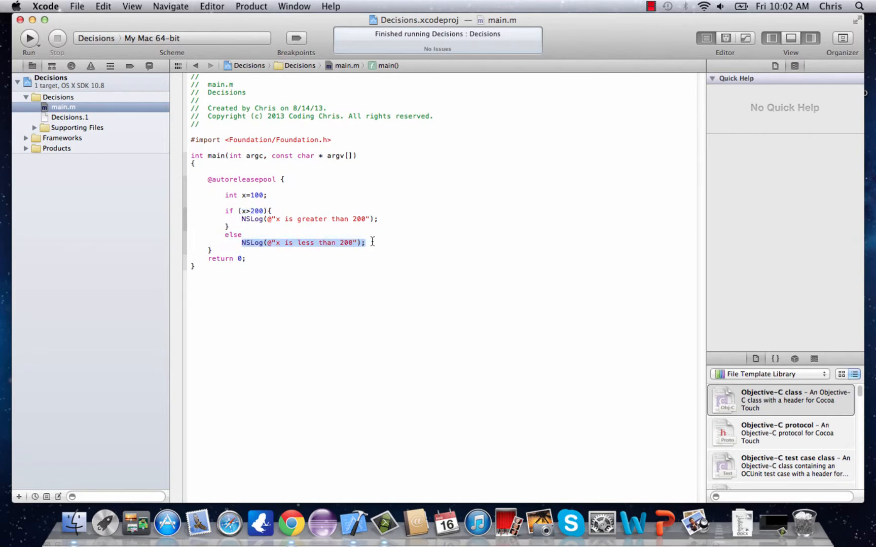
Step: Run with x at 100 so the console logs "x is less than 200"
left_click(28, 39)
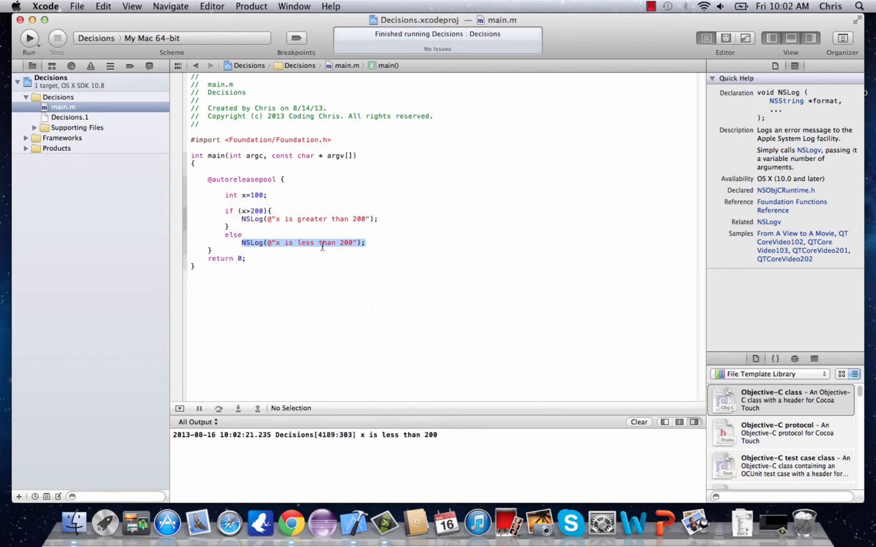
mouse_move(326, 364)
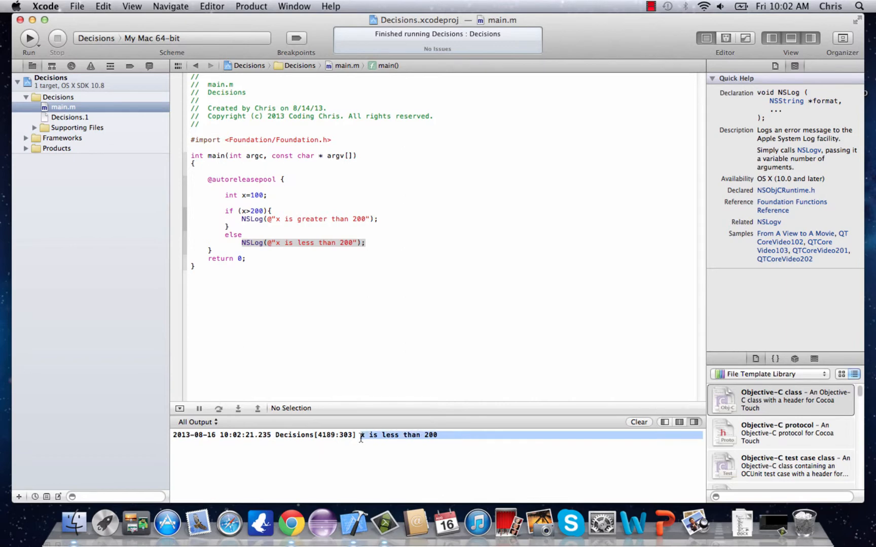
left_click(242, 235)
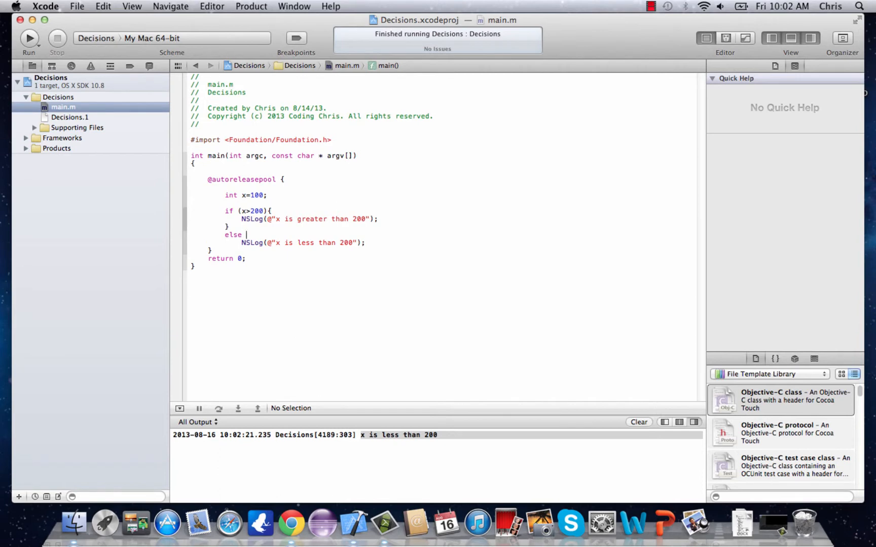
Step: Change else to else if (x<100) with message "x is less than 100"
type("if (x")
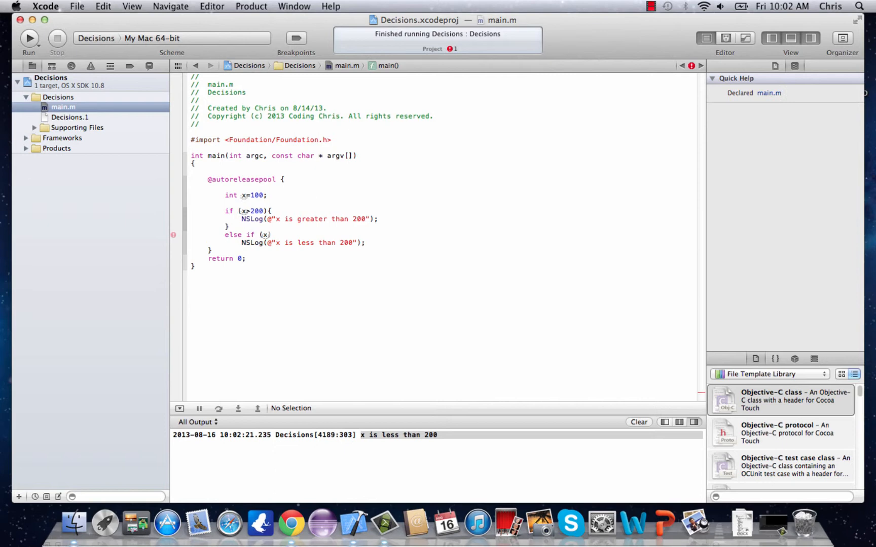
type("<")
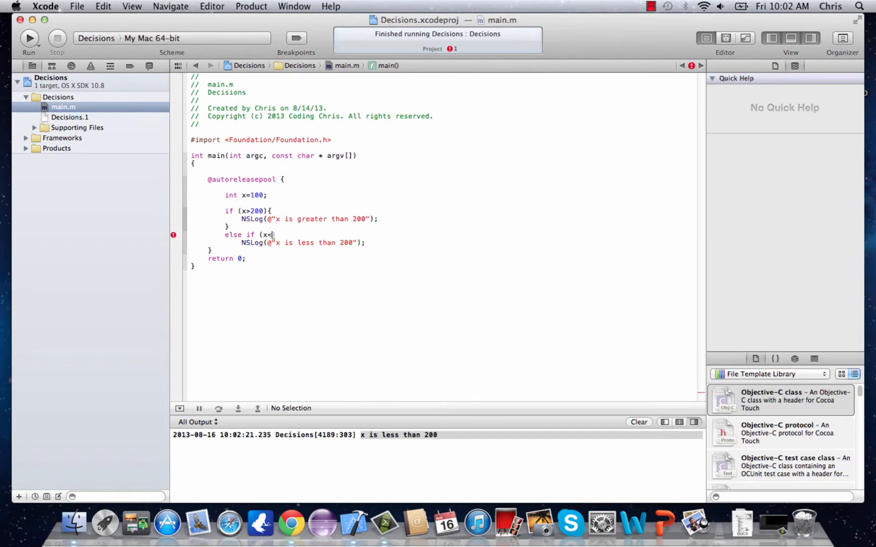
type("100)")
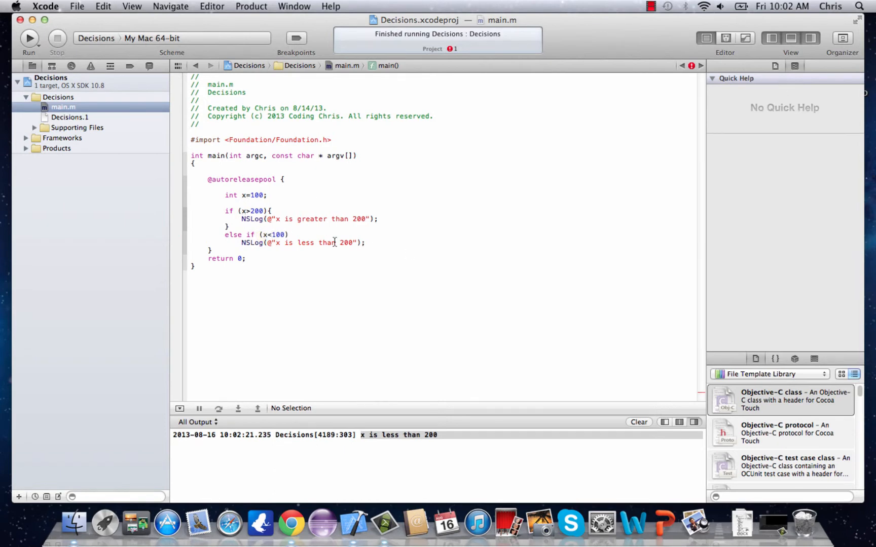
type("100")
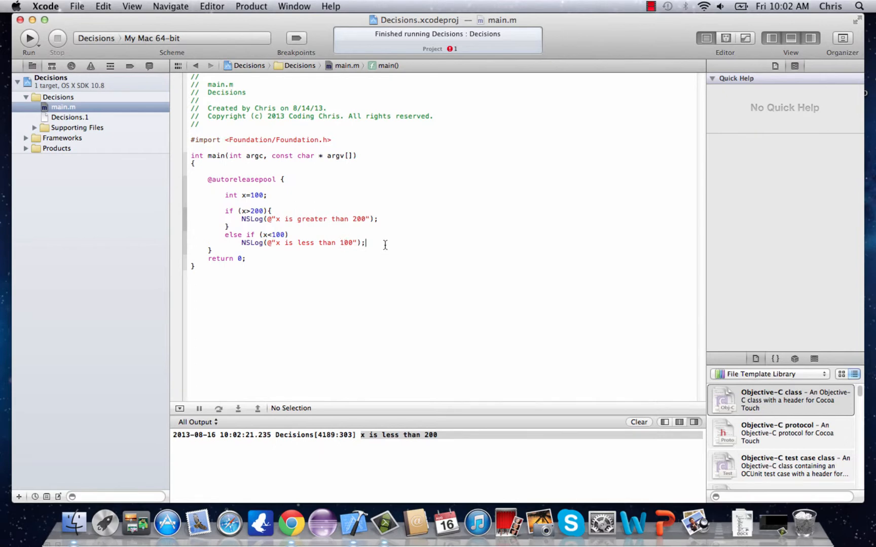
Step: Add a final else logging "x is in between 100 and 200"
type("else")
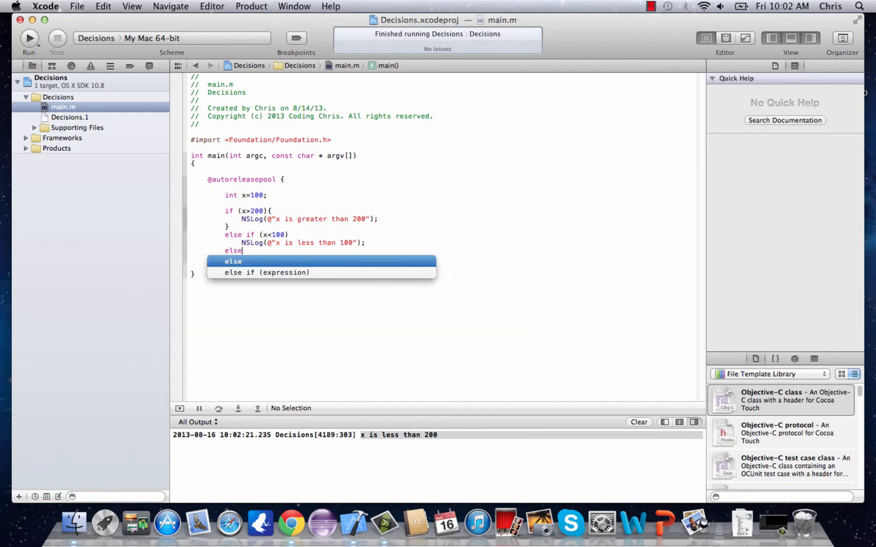
type("NSLog(@\"")
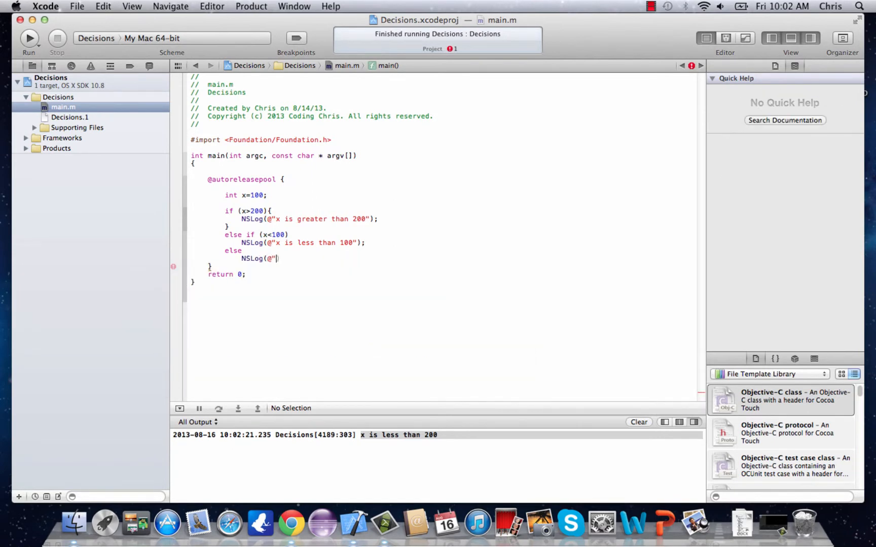
type("x is in between")
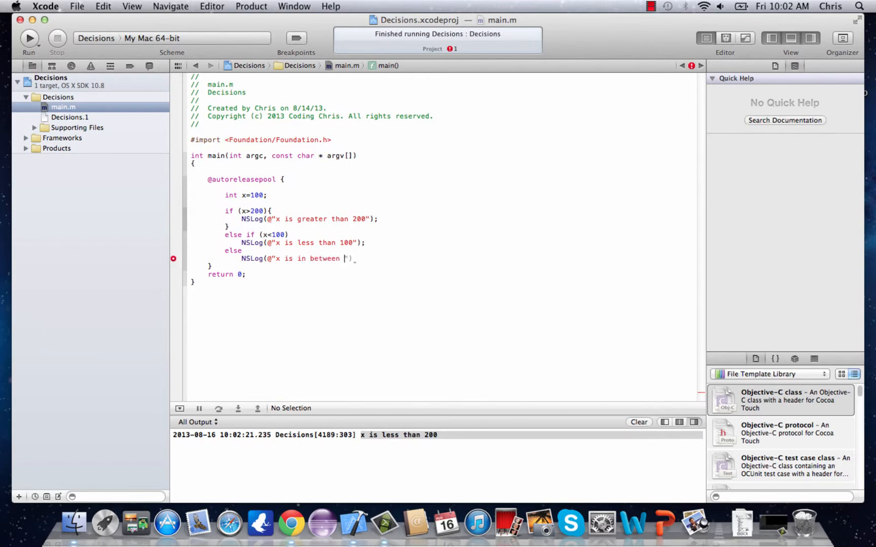
type("100 and 200")
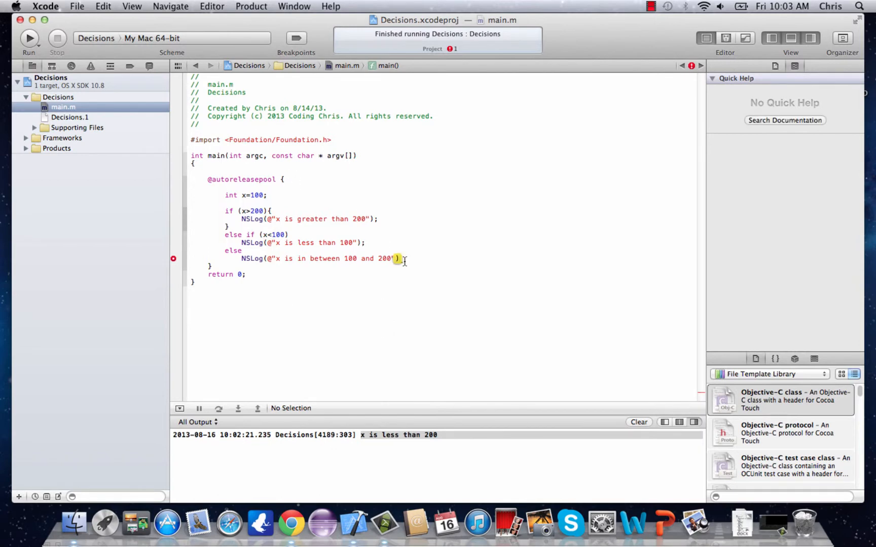
Step: Run so the console prints "x is in between 100 and 200" for x at 100
left_click(29, 38)
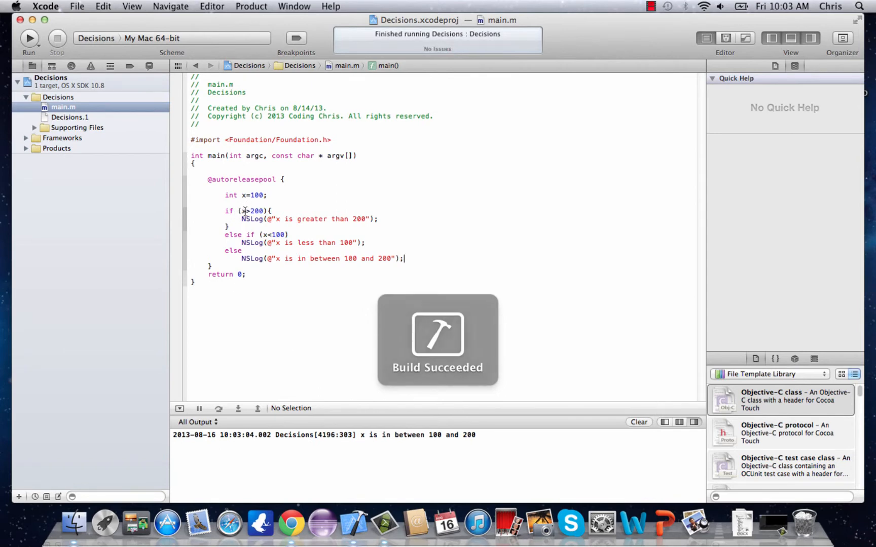
double_click(256, 211)
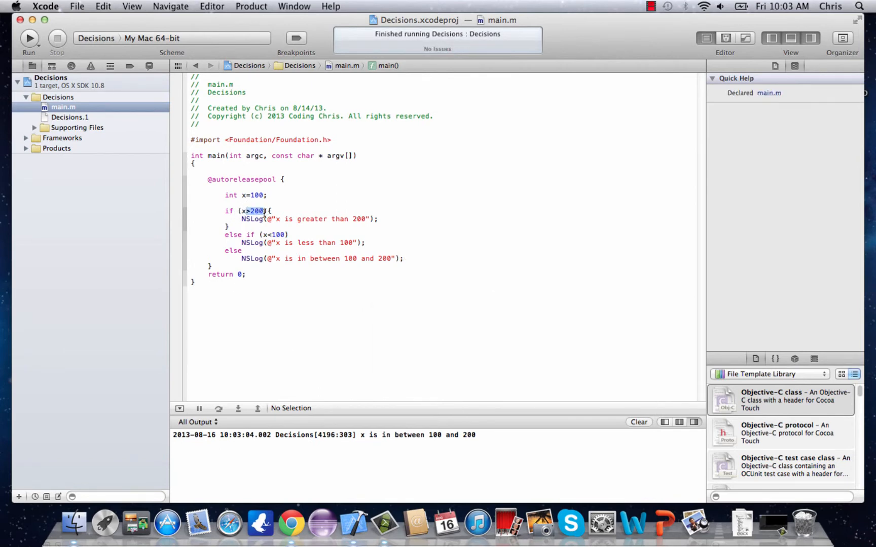